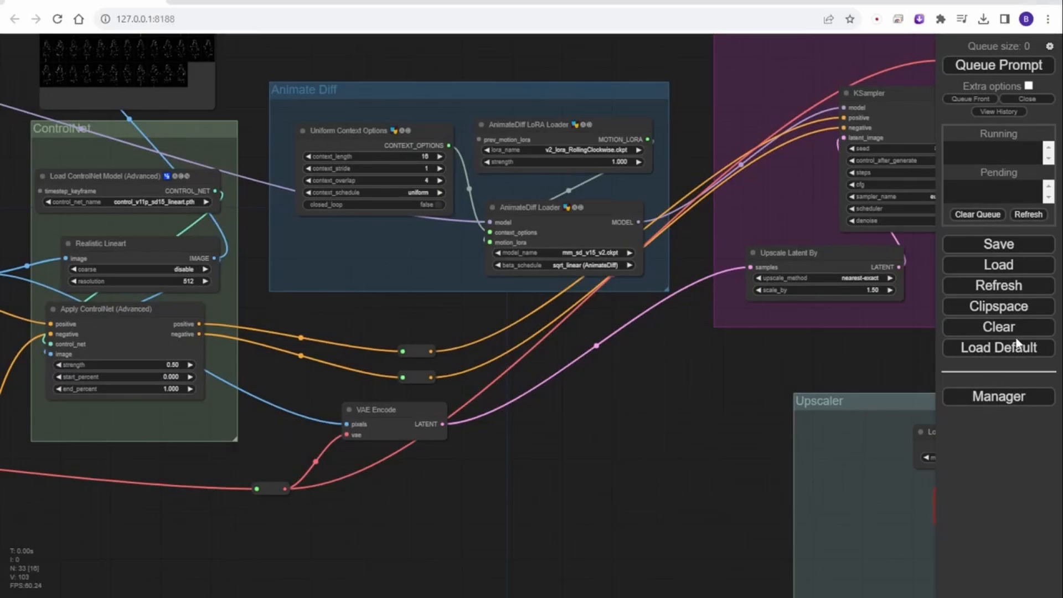
- Filter Manager's custom node list to installed ones and scroll to find ReActor Node
click(998, 396)
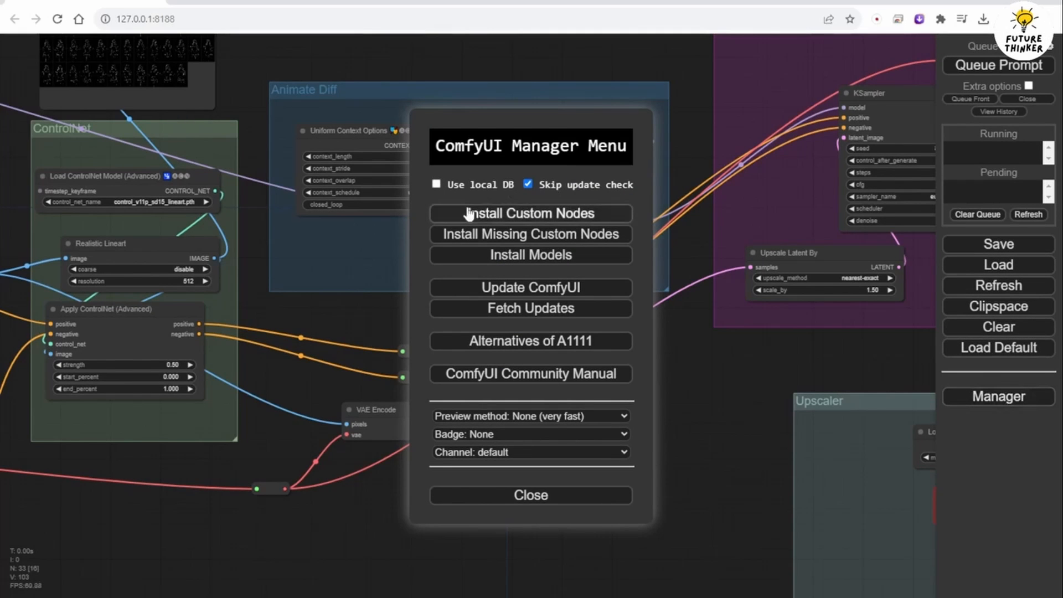
click(531, 212)
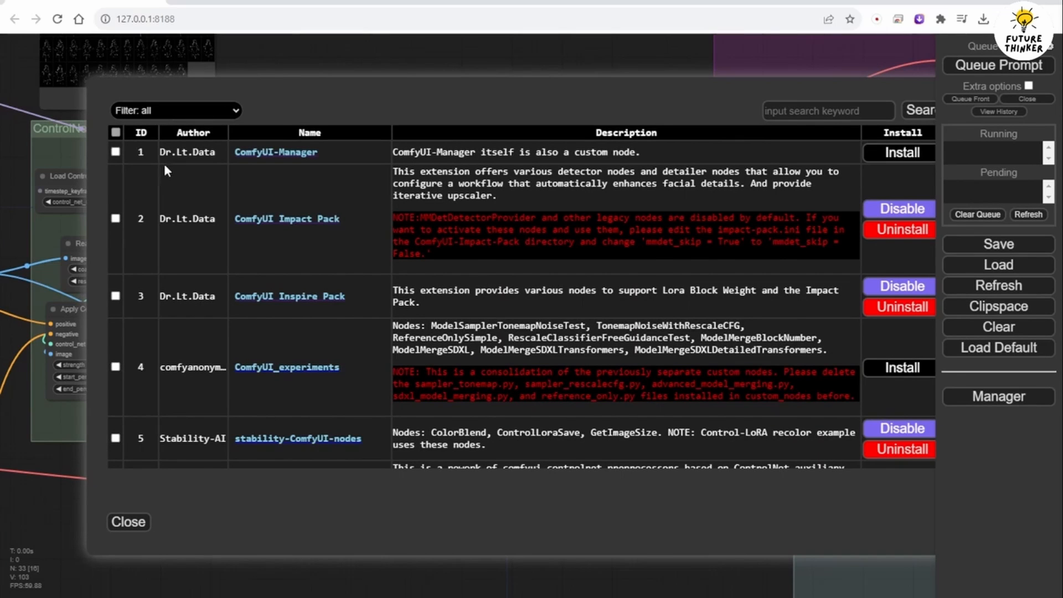
click(175, 111)
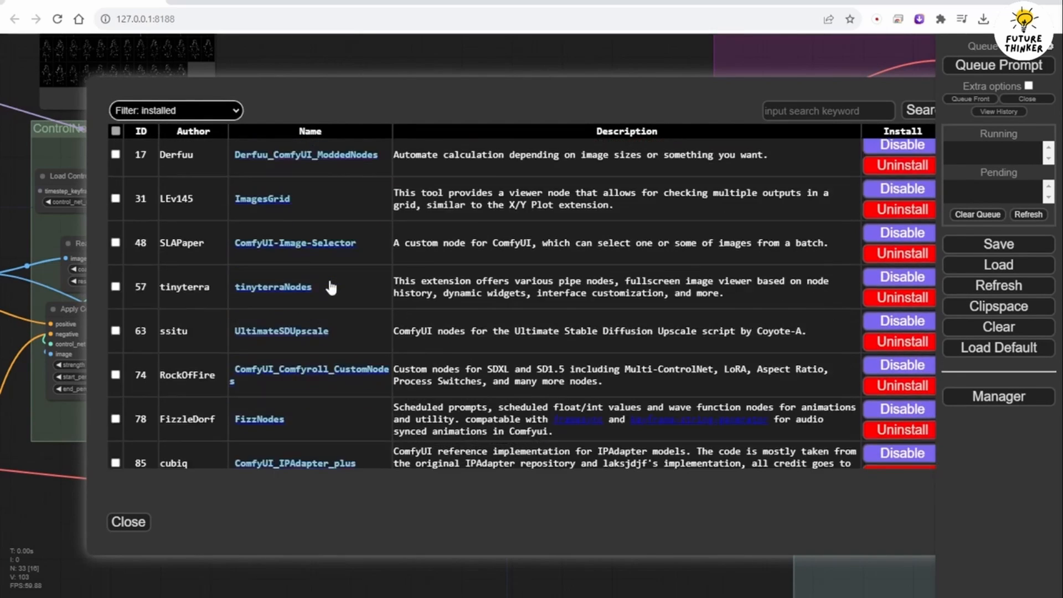
scroll(down, 3)
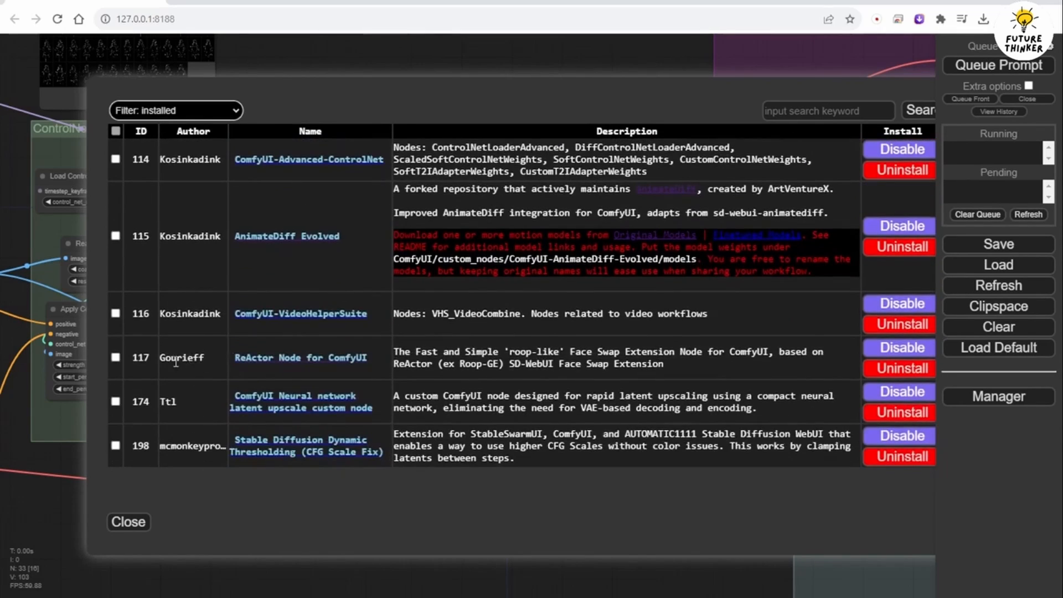
mouse_move(321, 369)
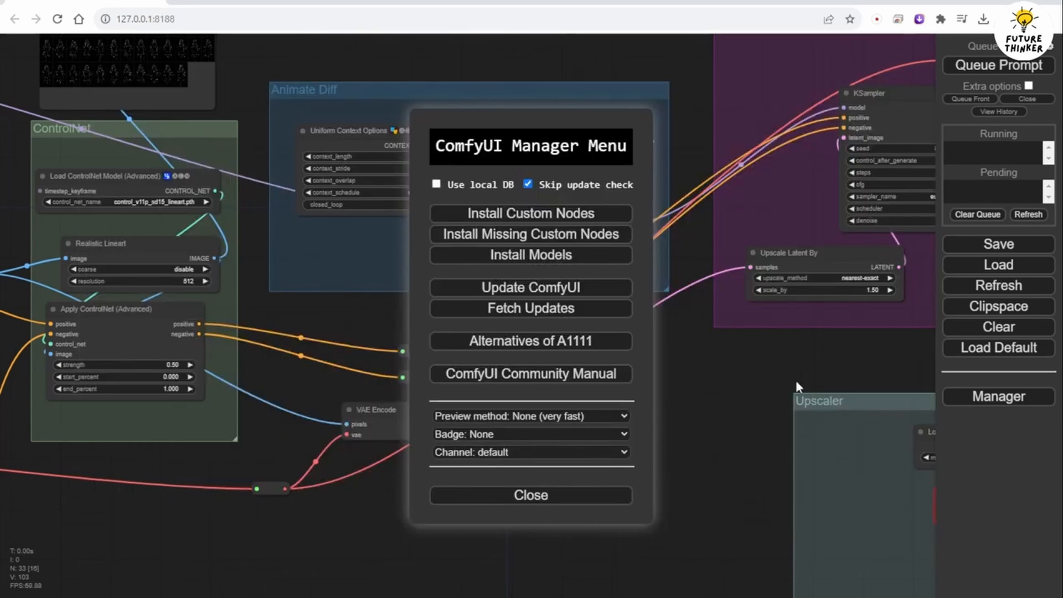
- Close the Manager and pan to the empty ReActor Face Swap group beside Video Combine
click(531, 495)
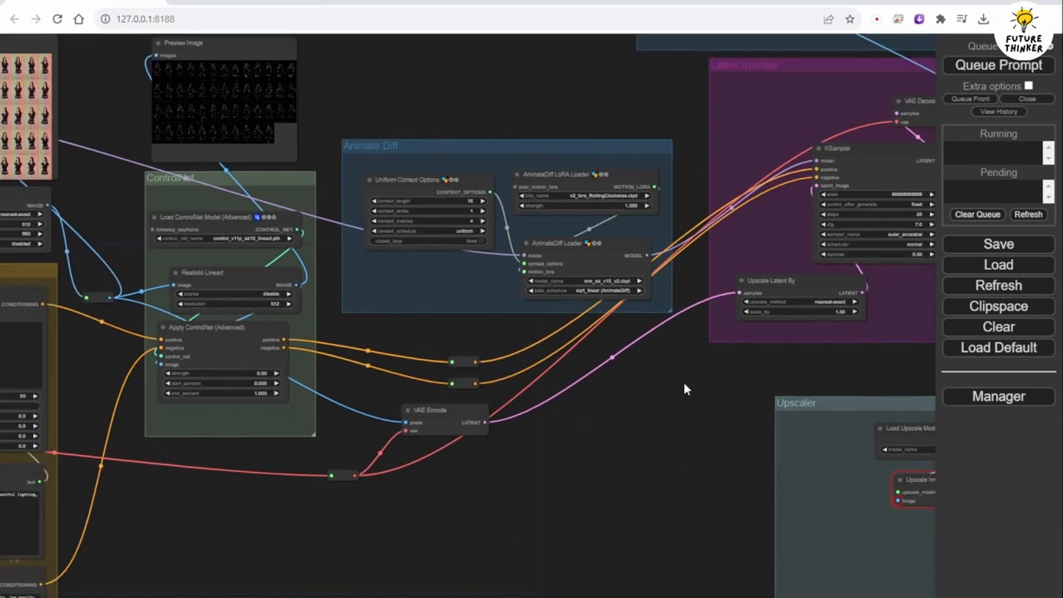
mouse_move(660, 345)
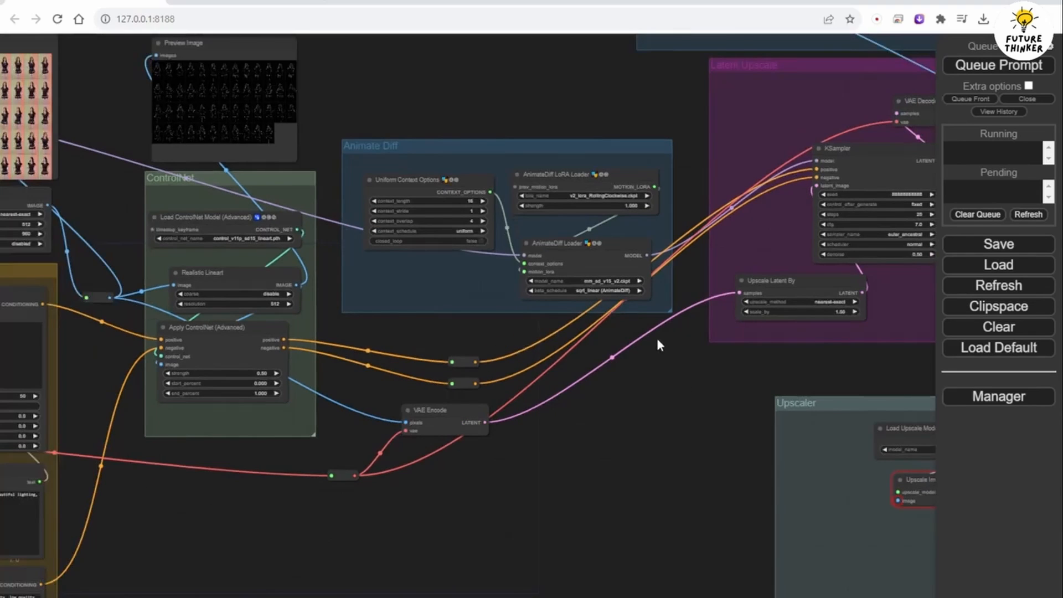
drag(661, 345, 536, 247)
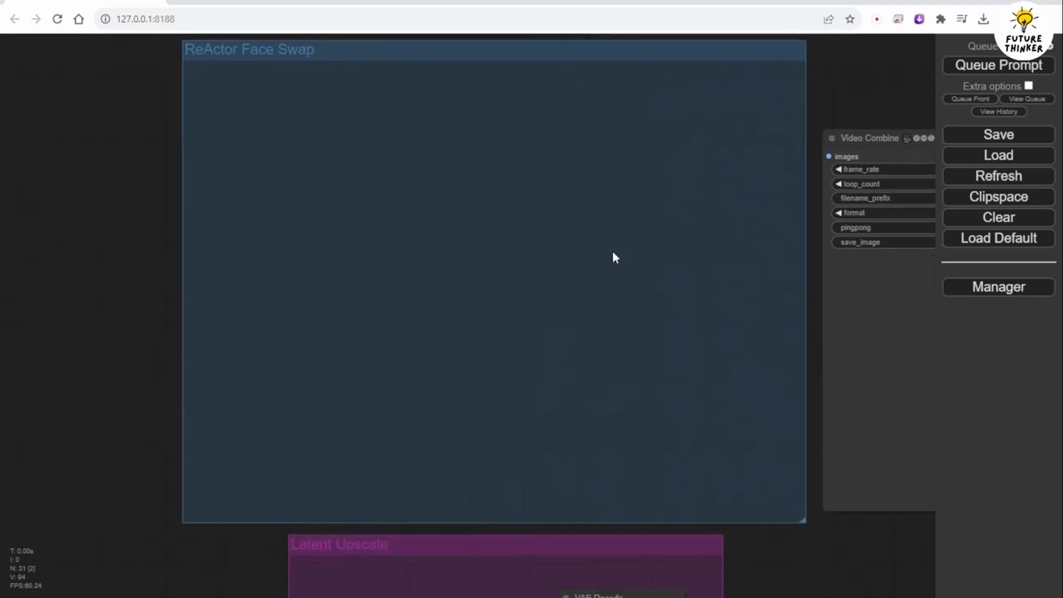
- Search 'Read', add the ReActorFaceSwap node, and place it inside the face swap group
right_click(319, 160)
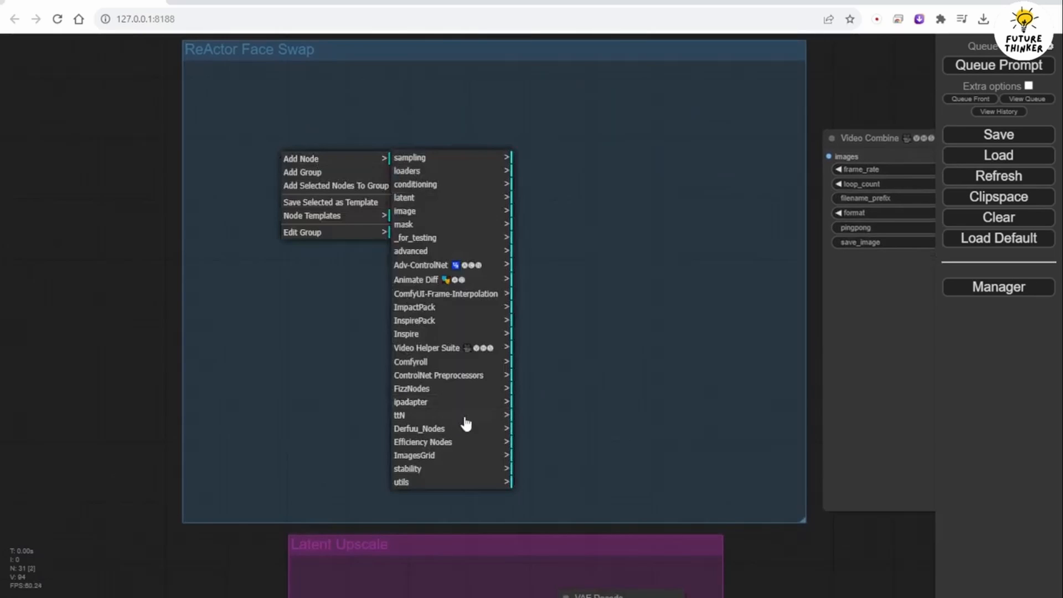
mouse_move(466, 316)
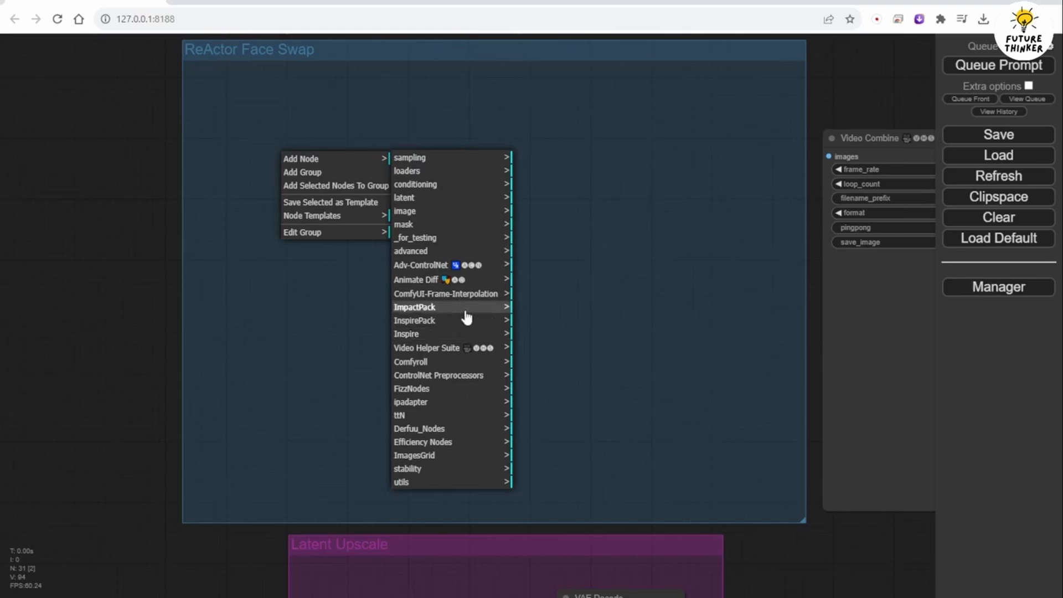
mouse_move(596, 310)
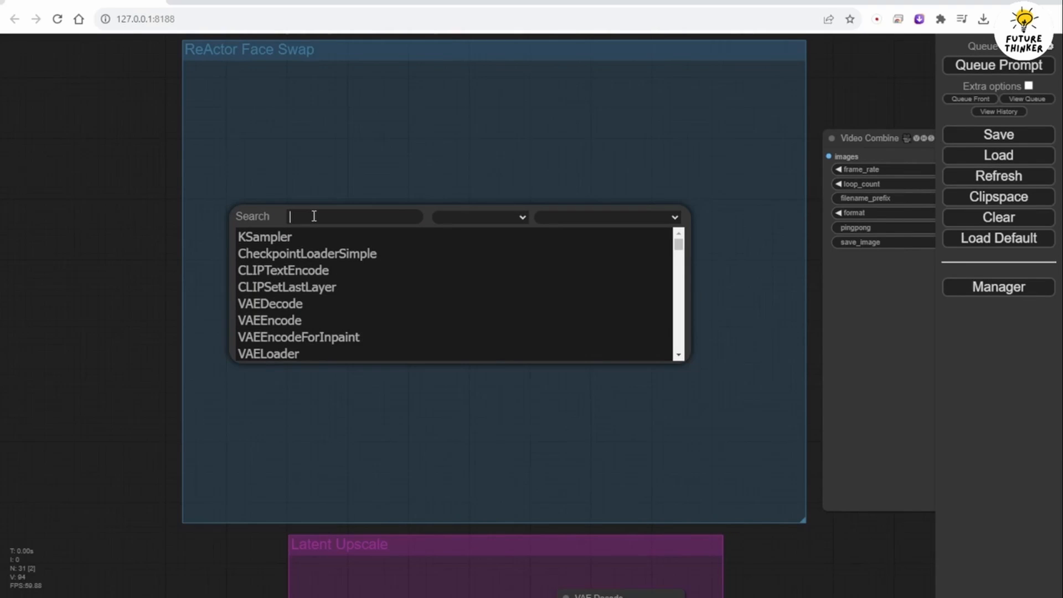
text(Read)
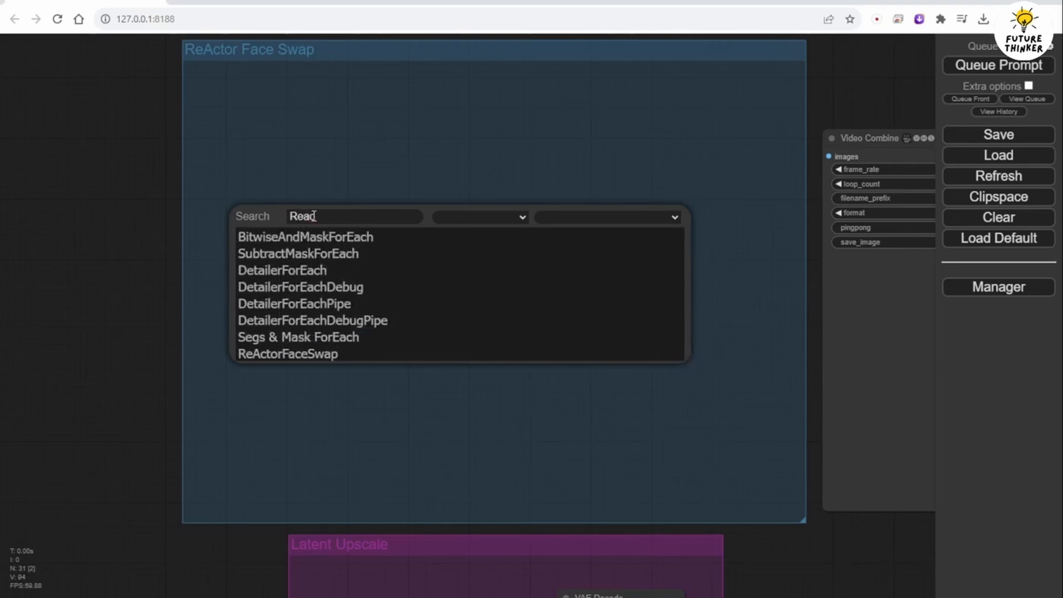
click(287, 353)
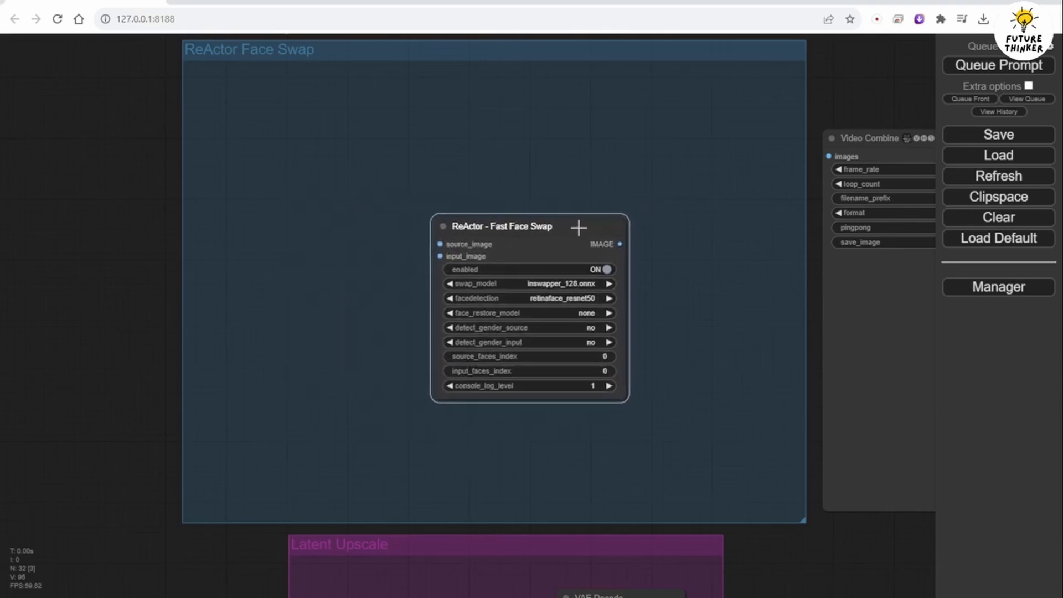
drag(499, 227, 399, 250)
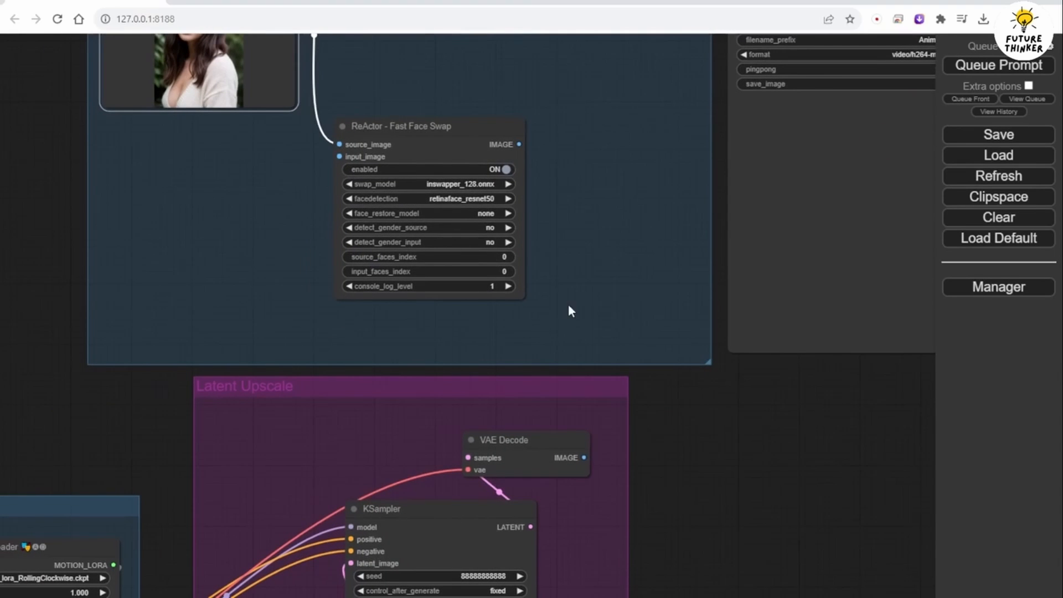
- Link VAE Decode's IMAGE output to the face swap node's input_image, repositioning the node
drag(400, 126, 439, 142)
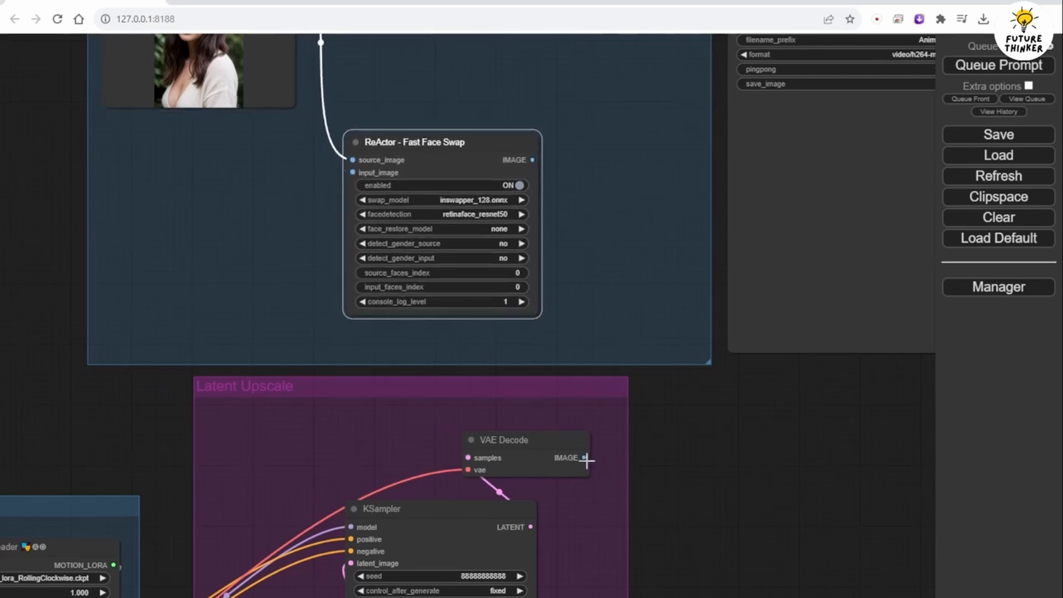
drag(585, 457, 396, 361)
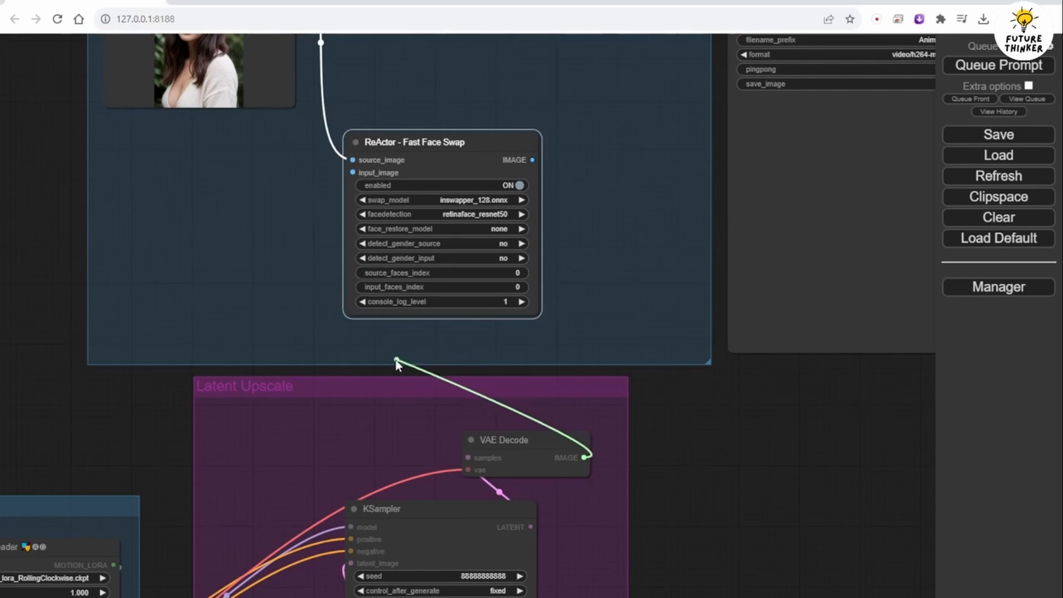
drag(397, 360, 351, 173)
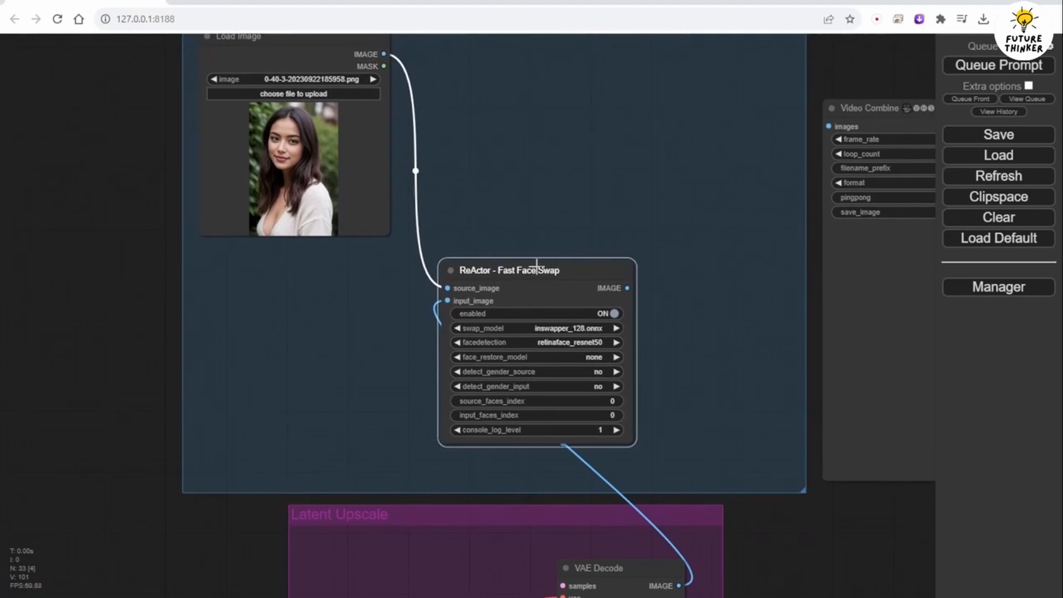
drag(508, 270, 281, 269)
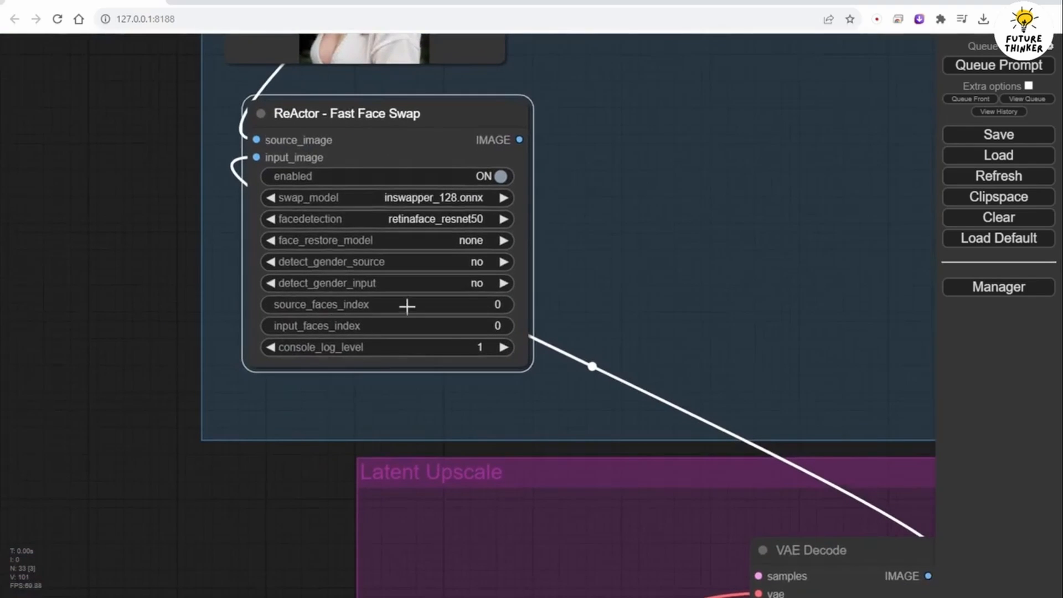
mouse_move(245, 463)
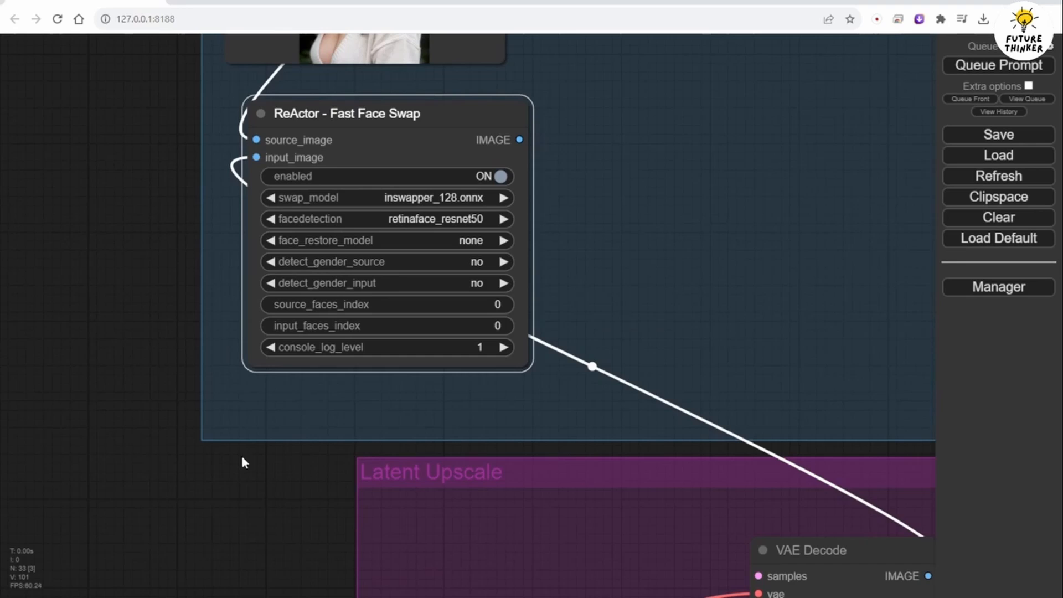
scroll(down, 3)
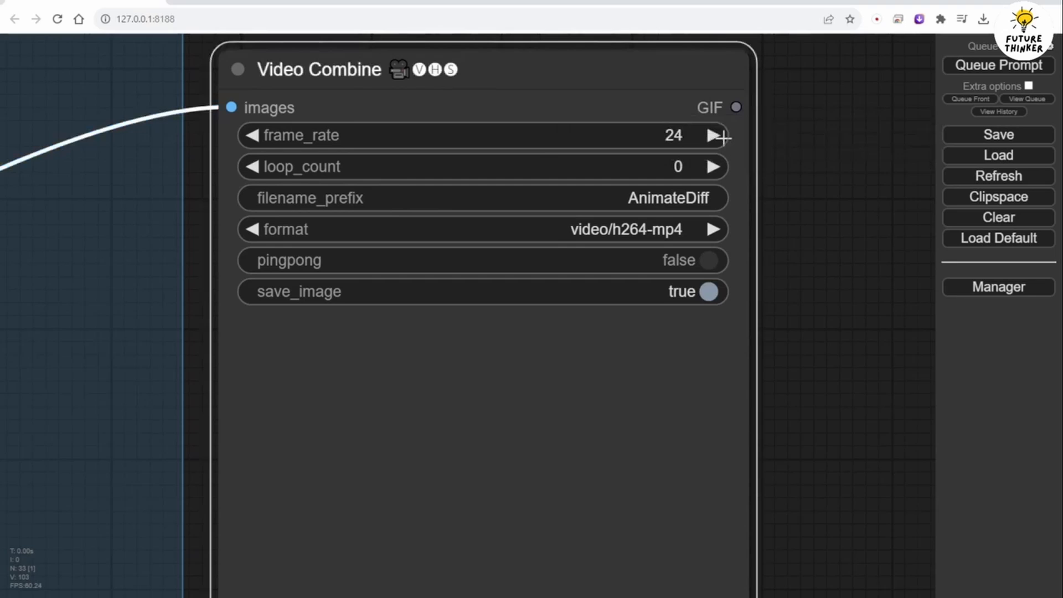
- Link the ReActor swapped IMAGE output to Video Combine's images input (24 fps, h264-mp4)
click(483, 229)
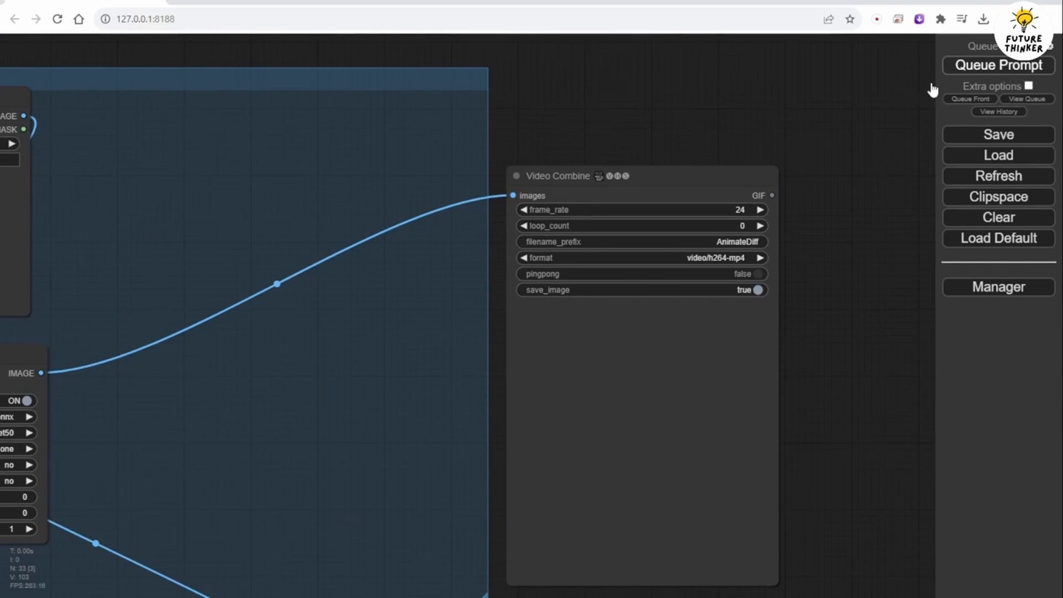
mouse_move(789, 146)
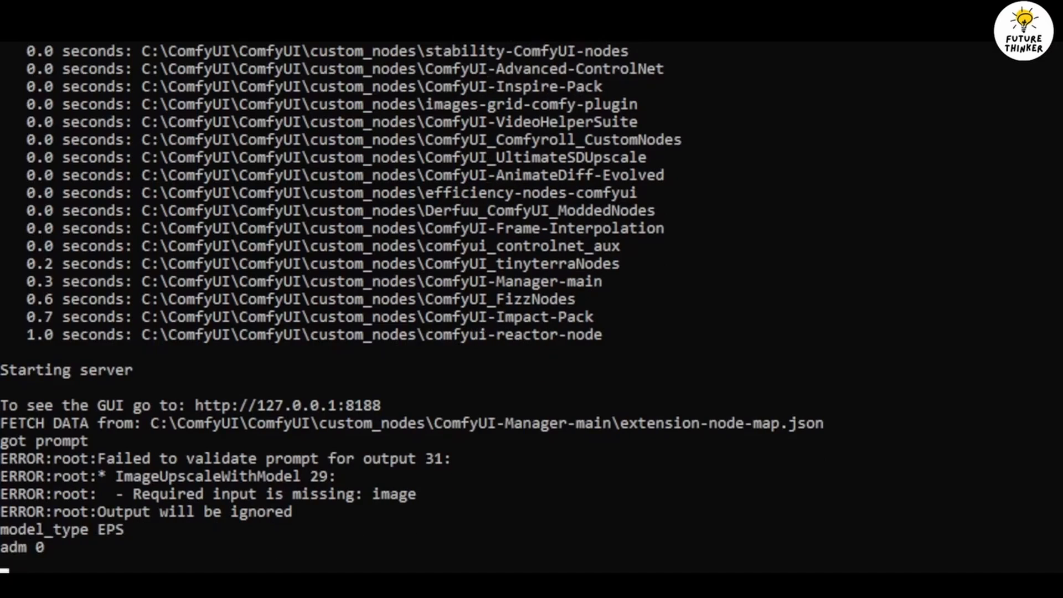
scroll(down, 3)
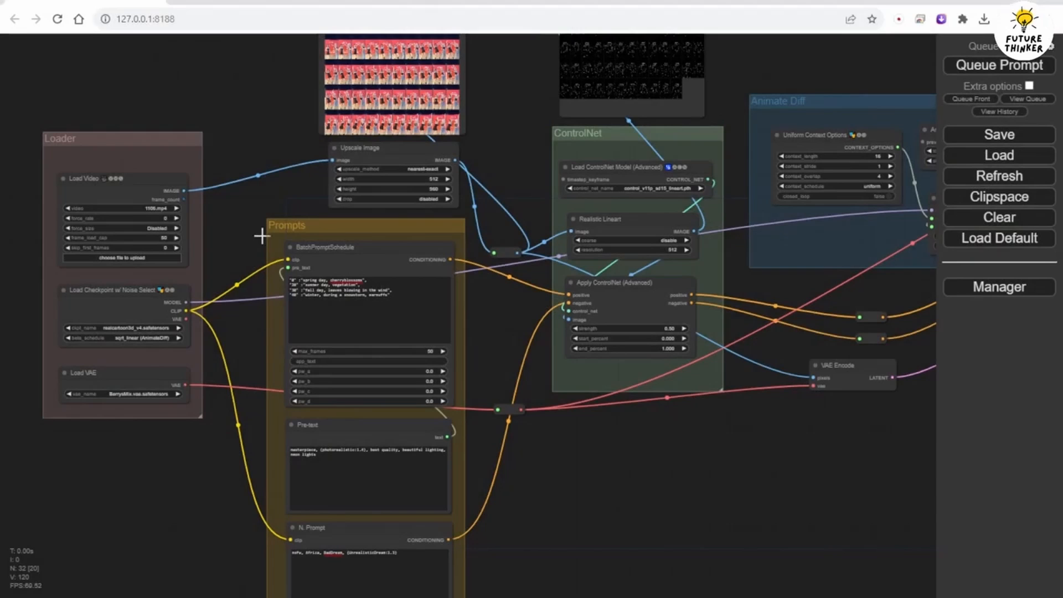
mouse_move(224, 110)
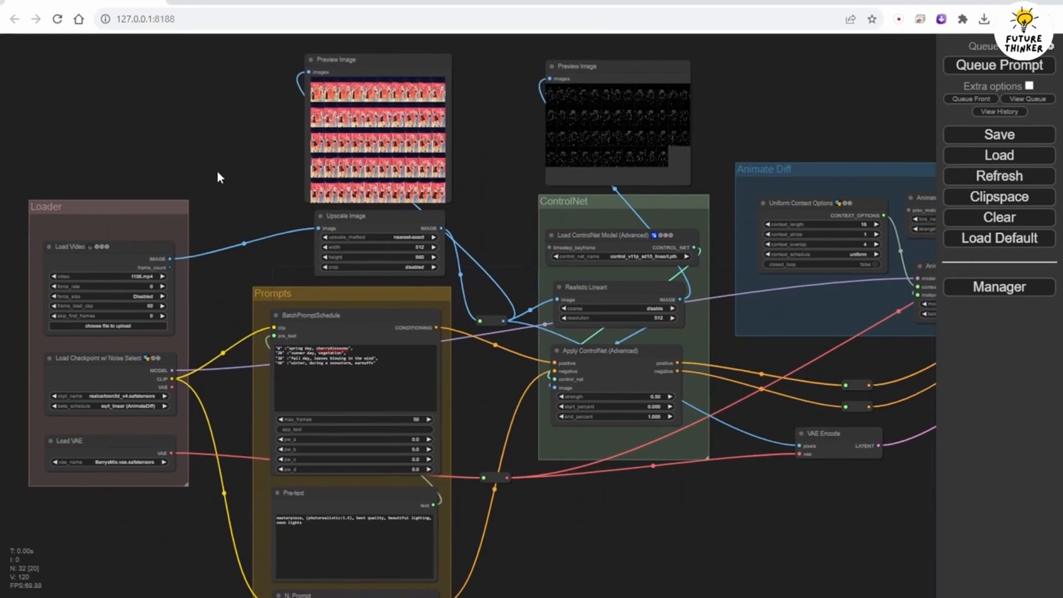
mouse_move(224, 175)
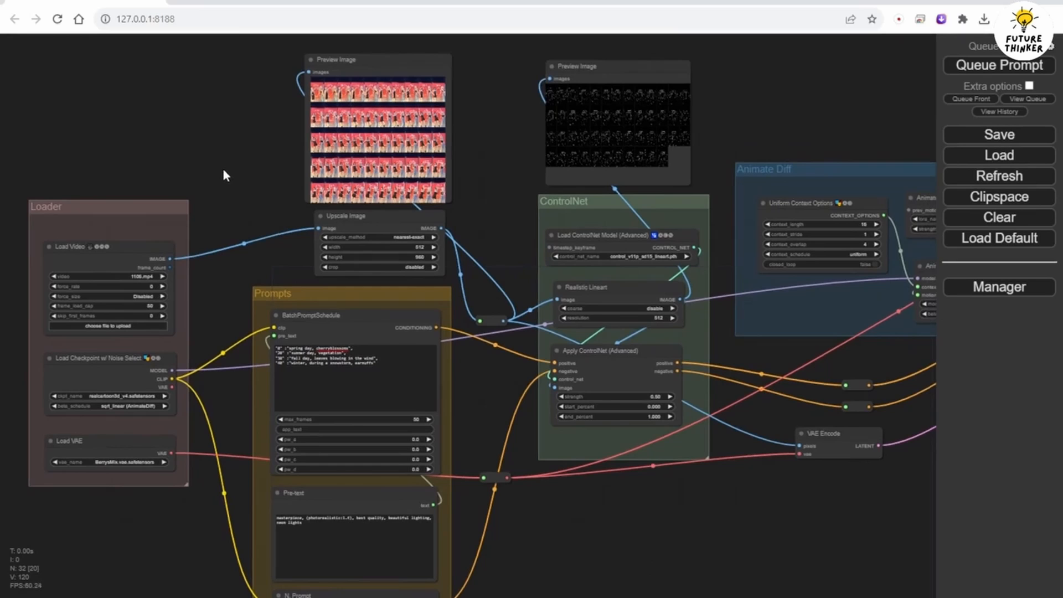
mouse_move(536, 111)
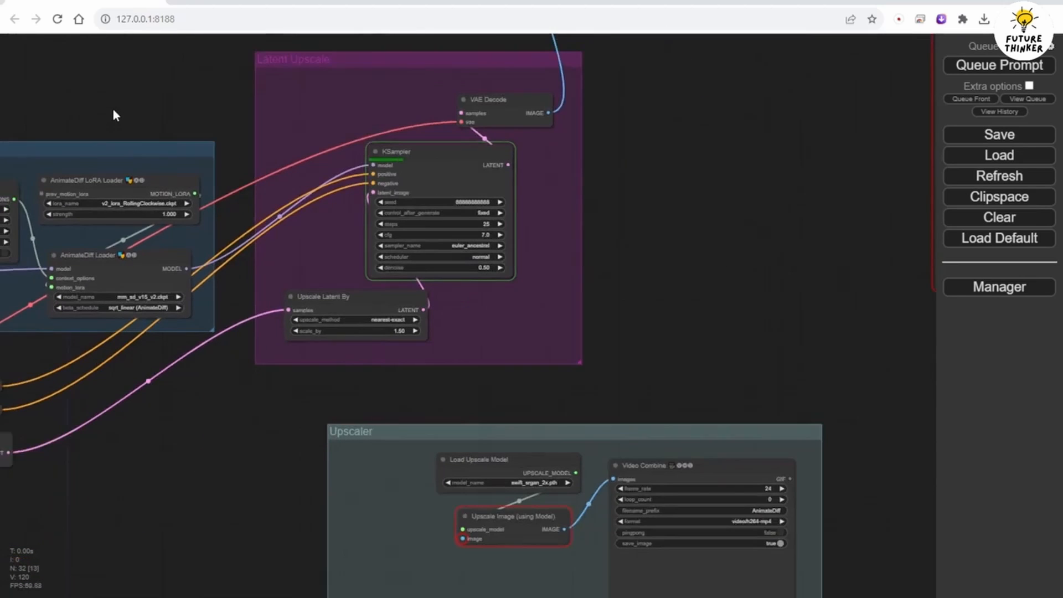
mouse_move(134, 90)
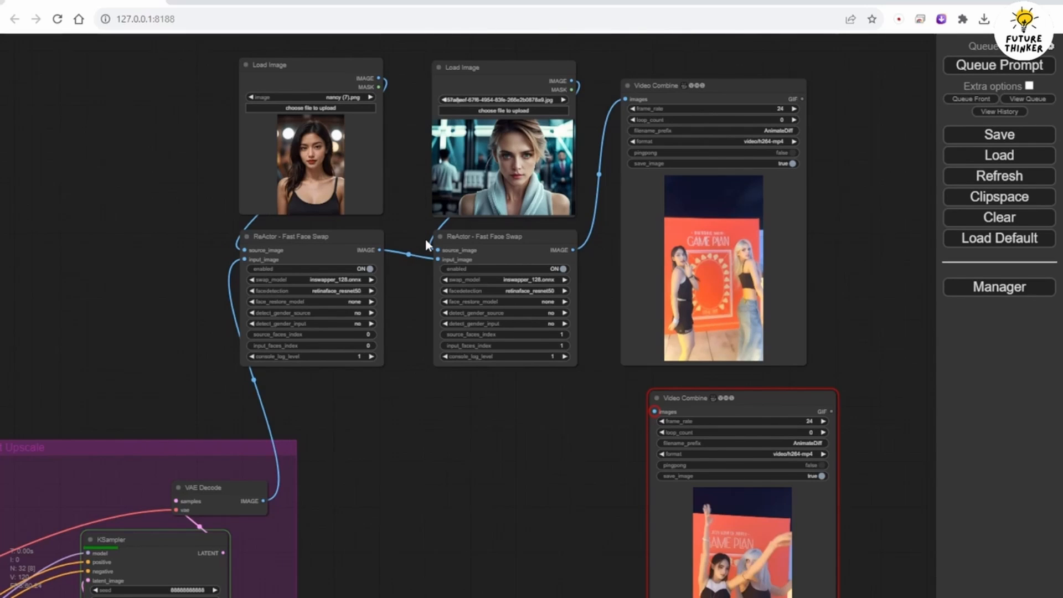
- Zoom to view the chained ReActor nodes using face indexes 0 and 1
scroll(down, 3)
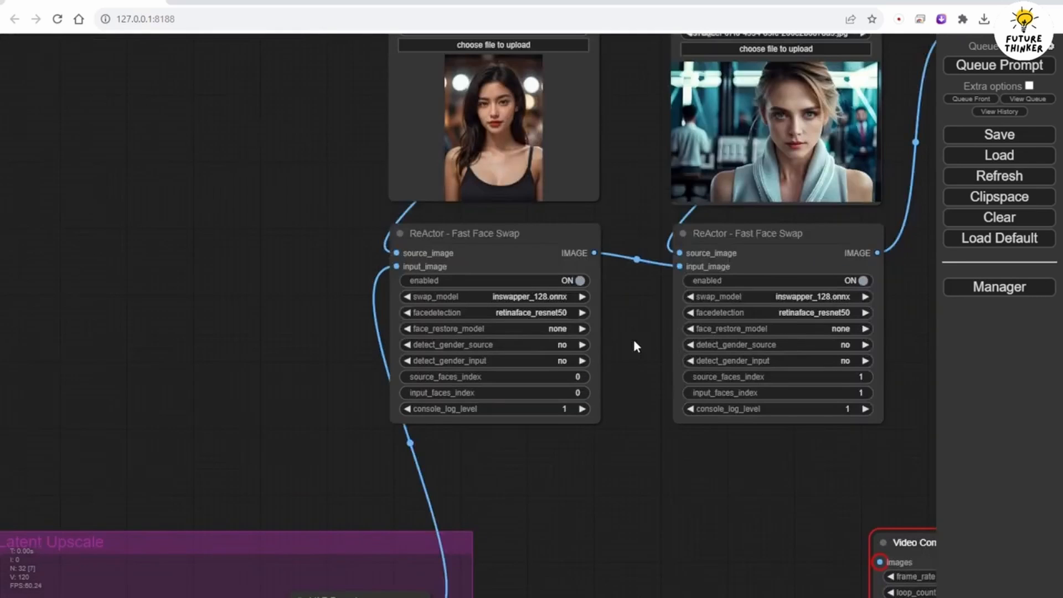
mouse_move(539, 399)
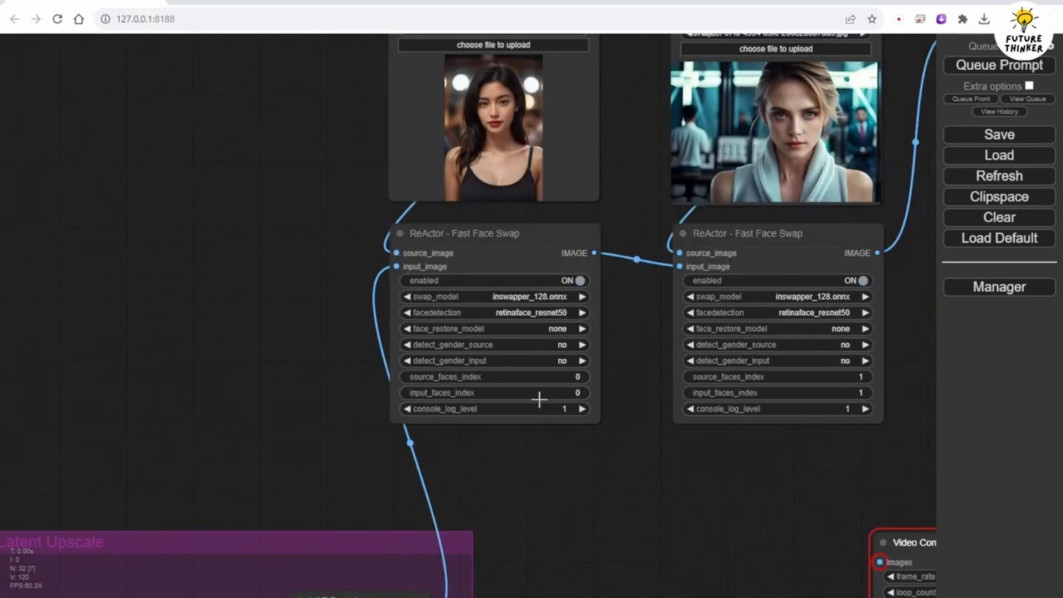
drag(481, 233, 498, 246)
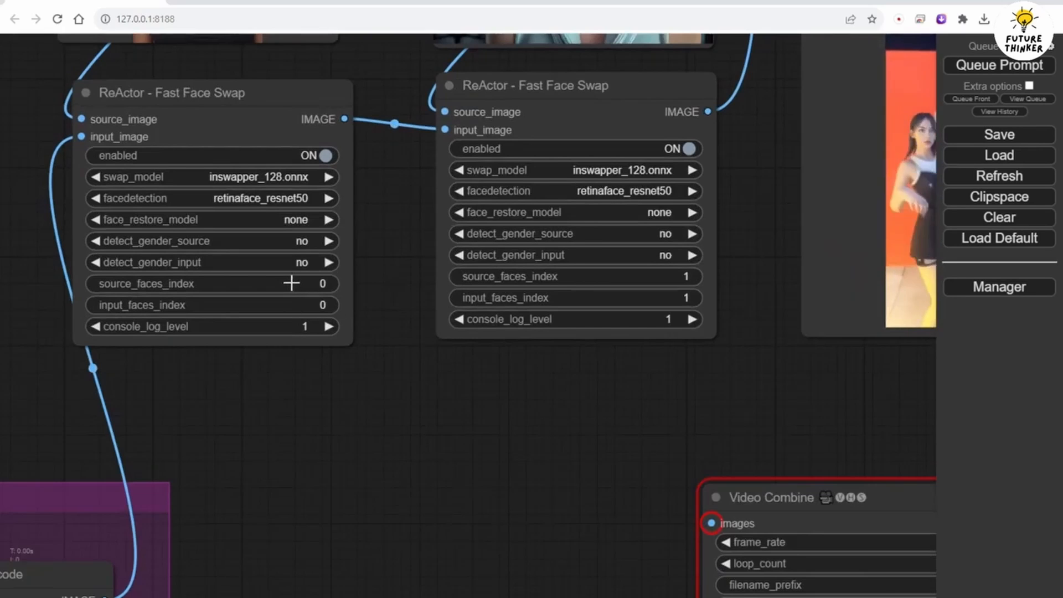
mouse_move(383, 267)
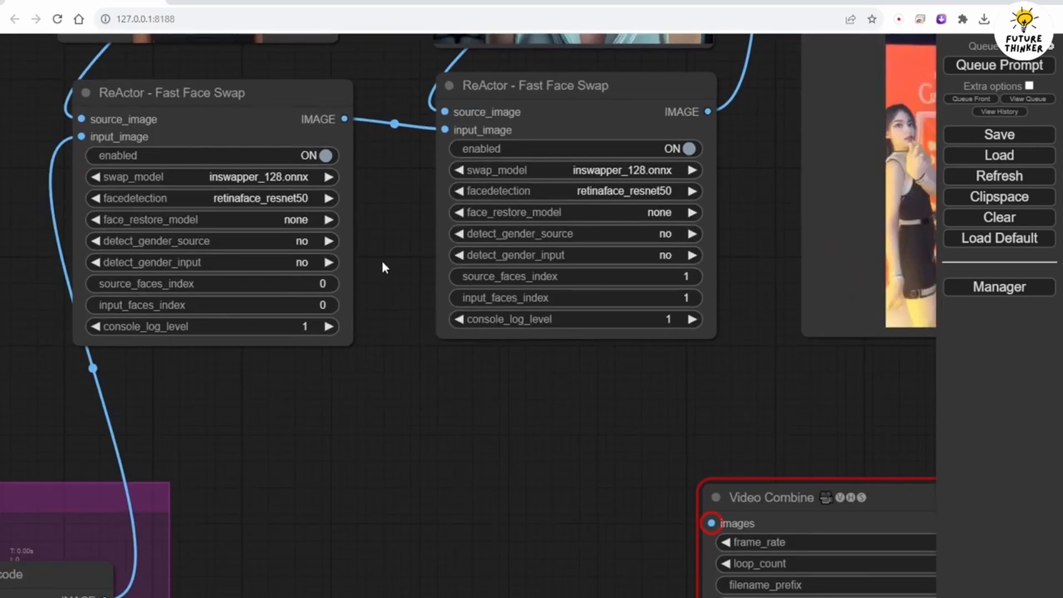